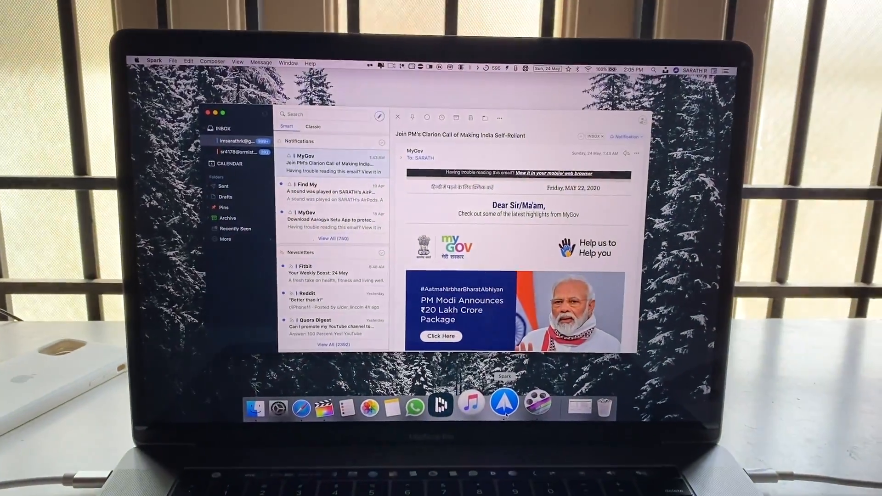
# - Encrypt the COURSERA folder into a password-protected 2.8 MB .crypto archive
pyautogui.click(307, 216)
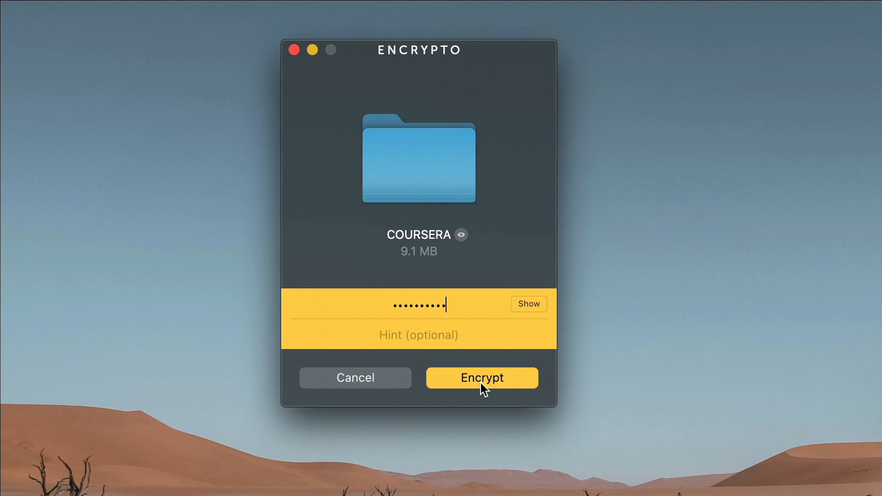
pyautogui.click(480, 377)
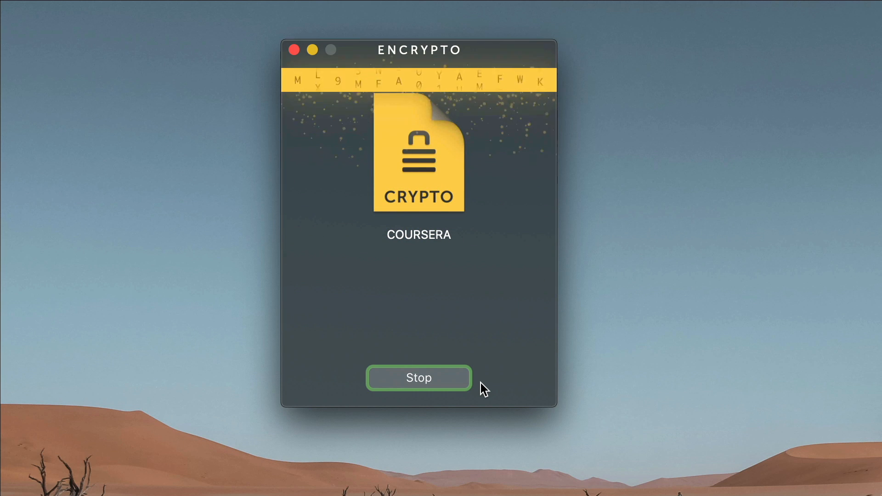
pyautogui.click(419, 377)
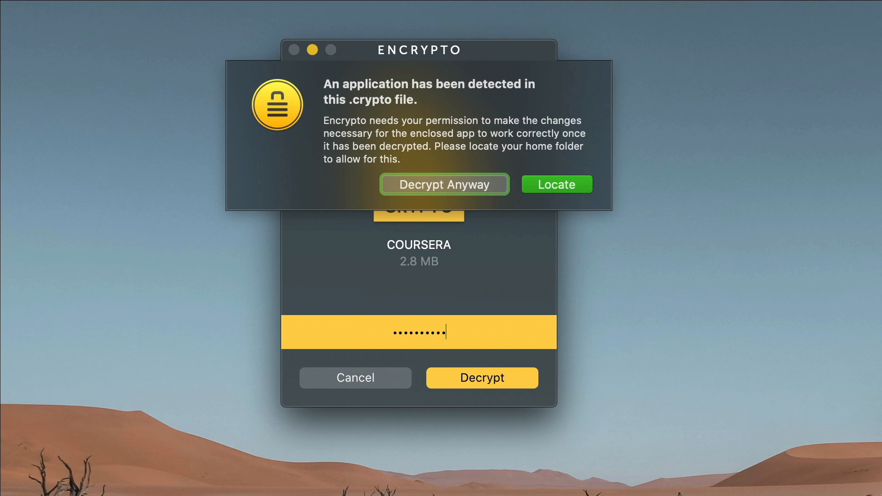
pyautogui.moveTo(495, 189)
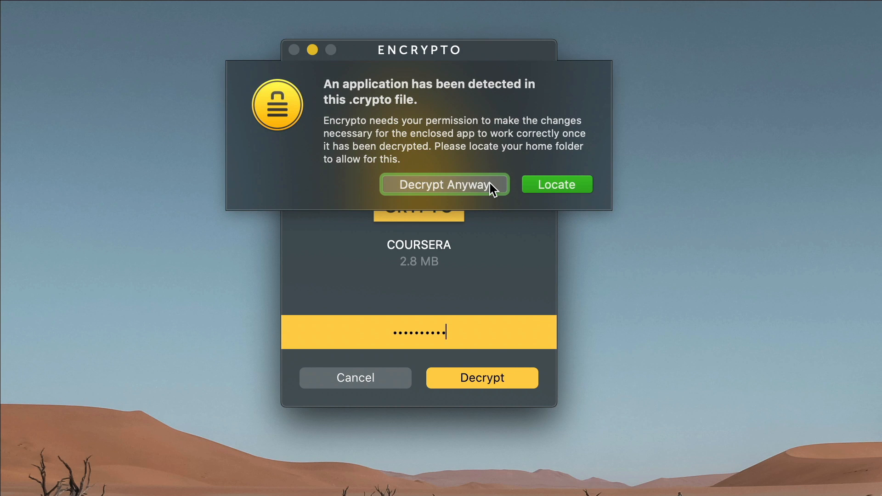
# - Choose Decrypt Anyway on the enclosed-application warning to decrypt the COURSERA archive
pyautogui.click(444, 184)
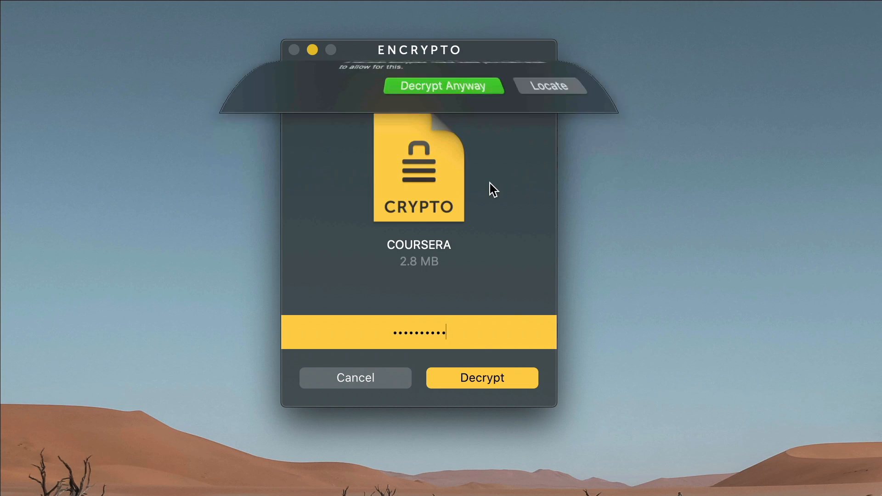
pyautogui.click(480, 377)
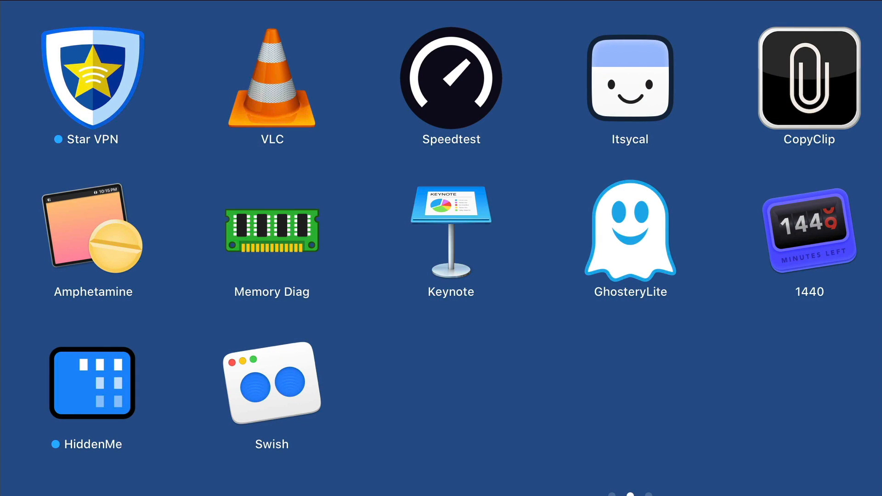
pyautogui.moveTo(542, 180)
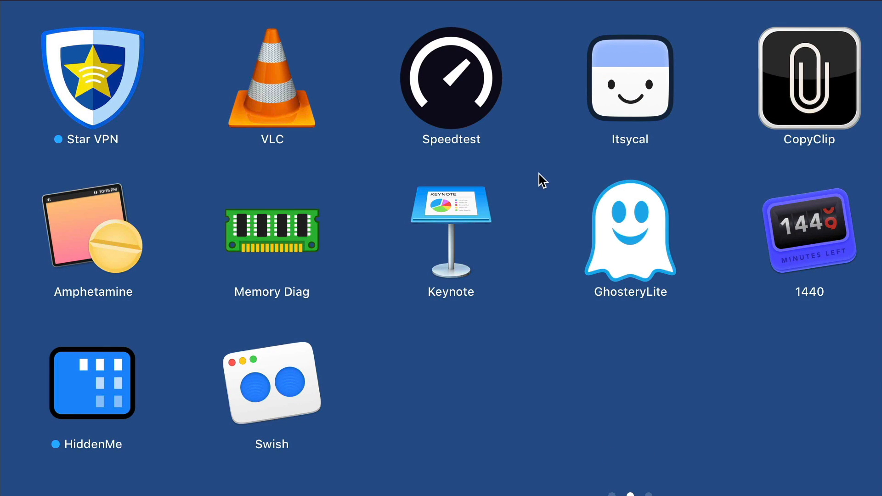
# - Enter jiggle mode, remove Speedtest, and confirm its deletion
pyautogui.click(450, 79)
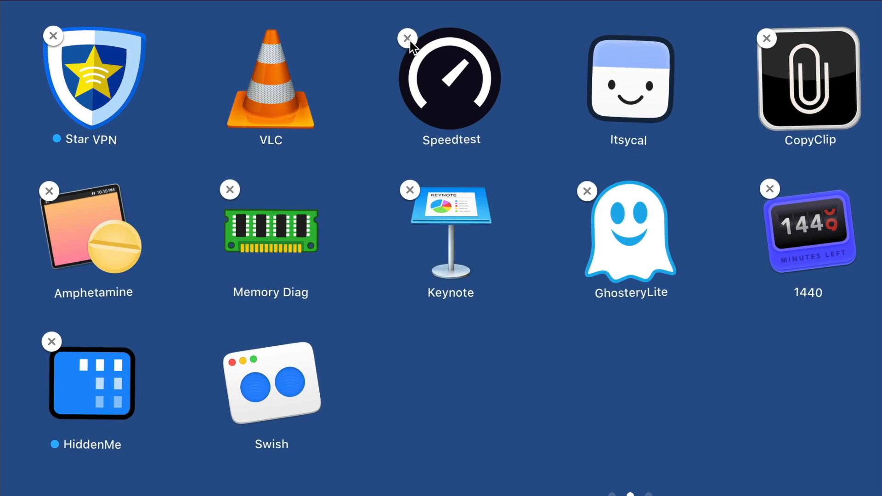
pyautogui.click(406, 38)
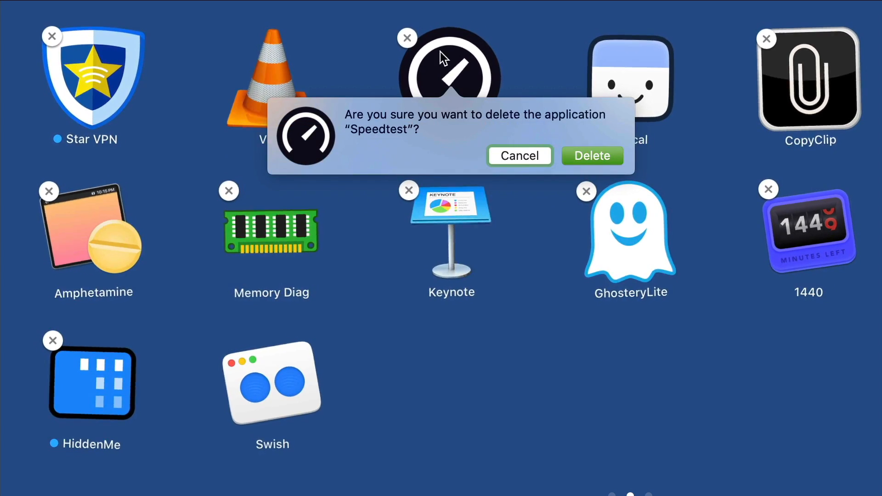
pyautogui.click(592, 156)
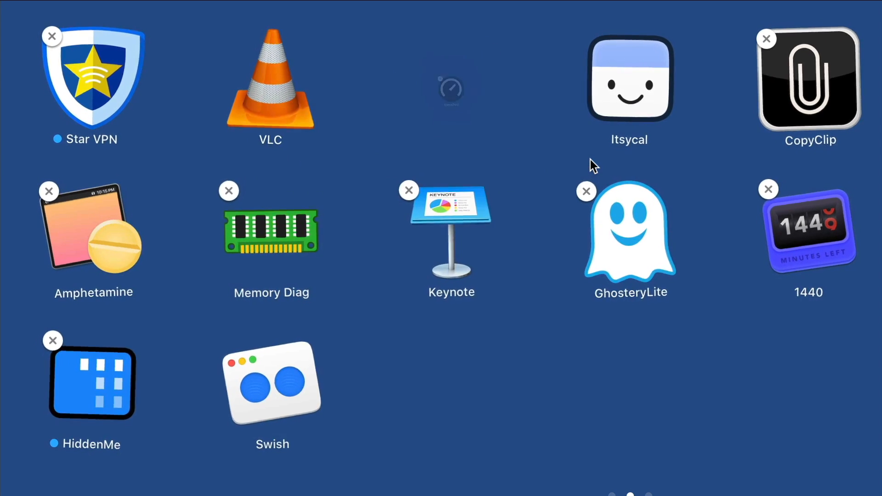